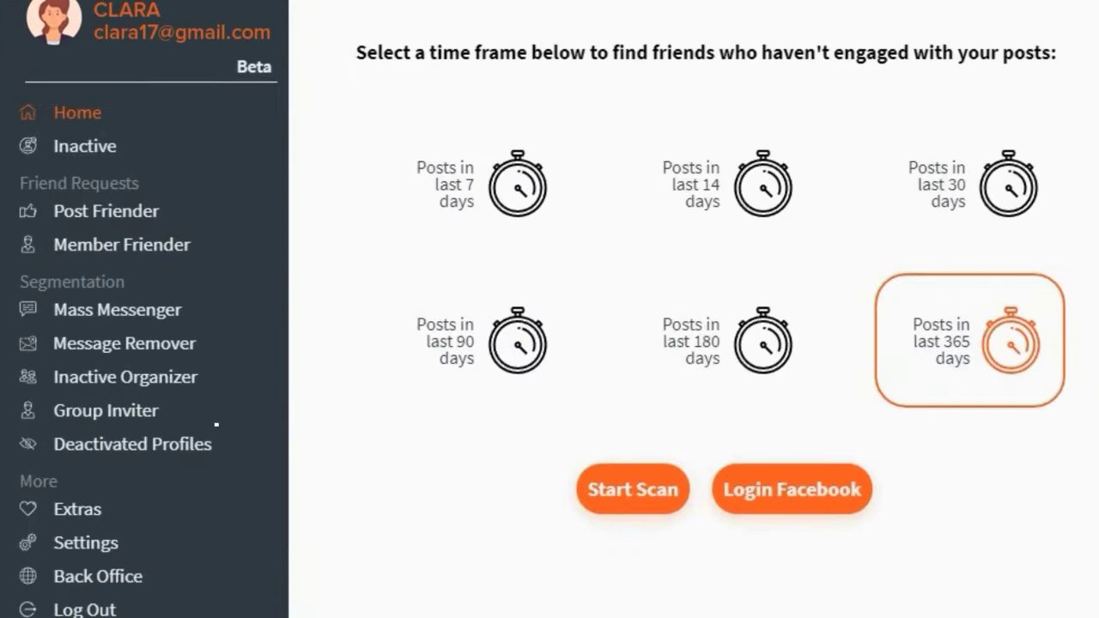
- Choose 'Posts in last 365 days' as the period for finding non-engaging friends
left_click(133, 444)
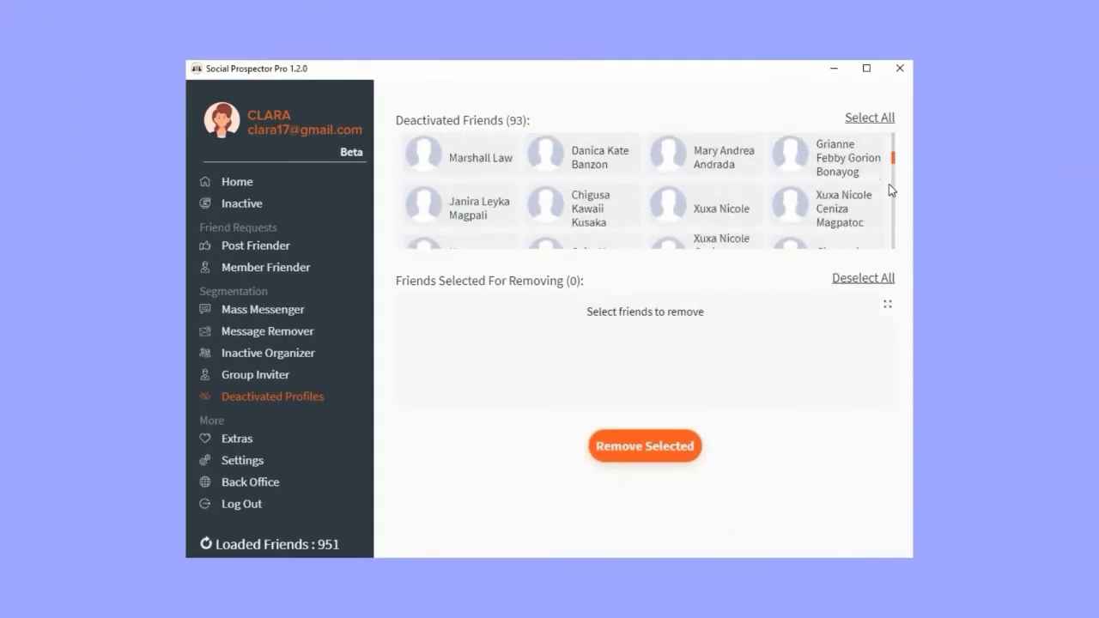
- Scroll the Deactivated Friends grid and add friends to Friends Selected For Removing
scroll("down", 3)
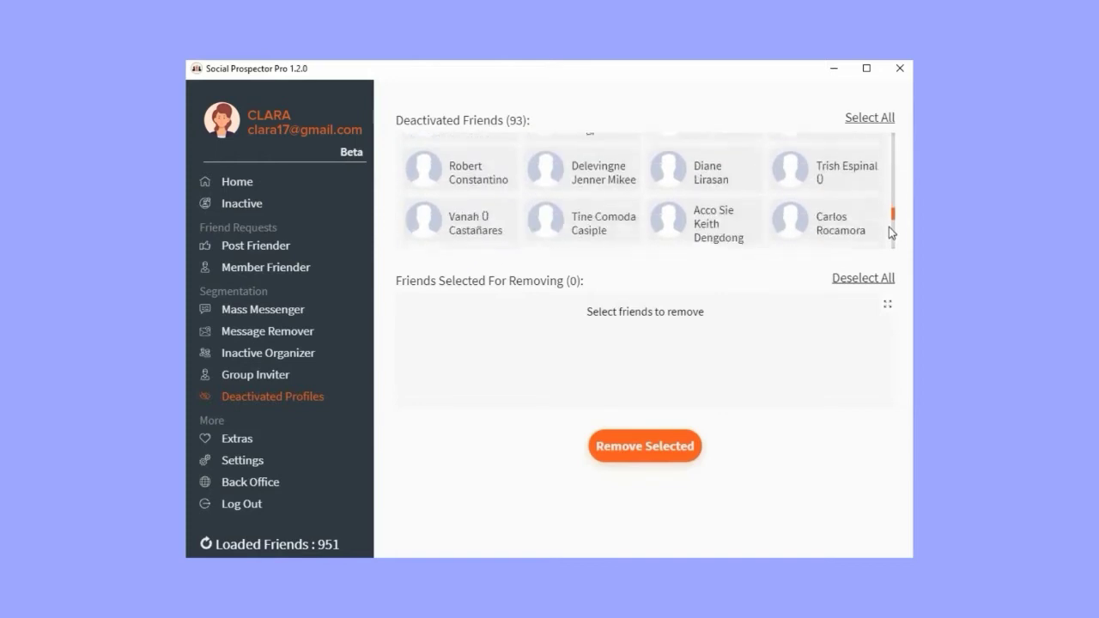
scroll("down", 3)
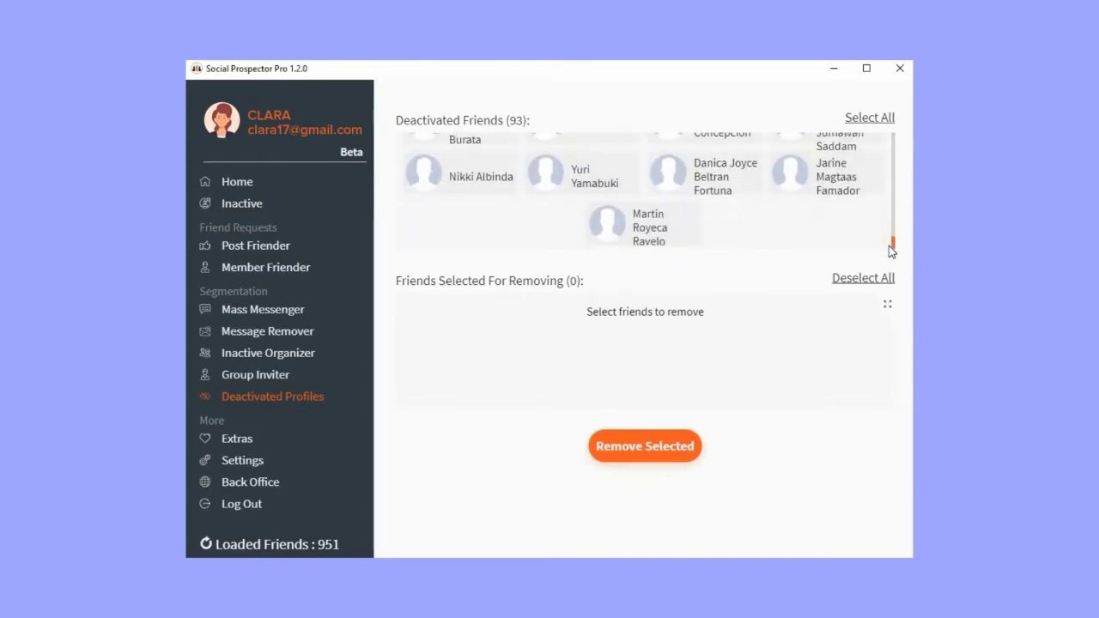
left_click(644, 223)
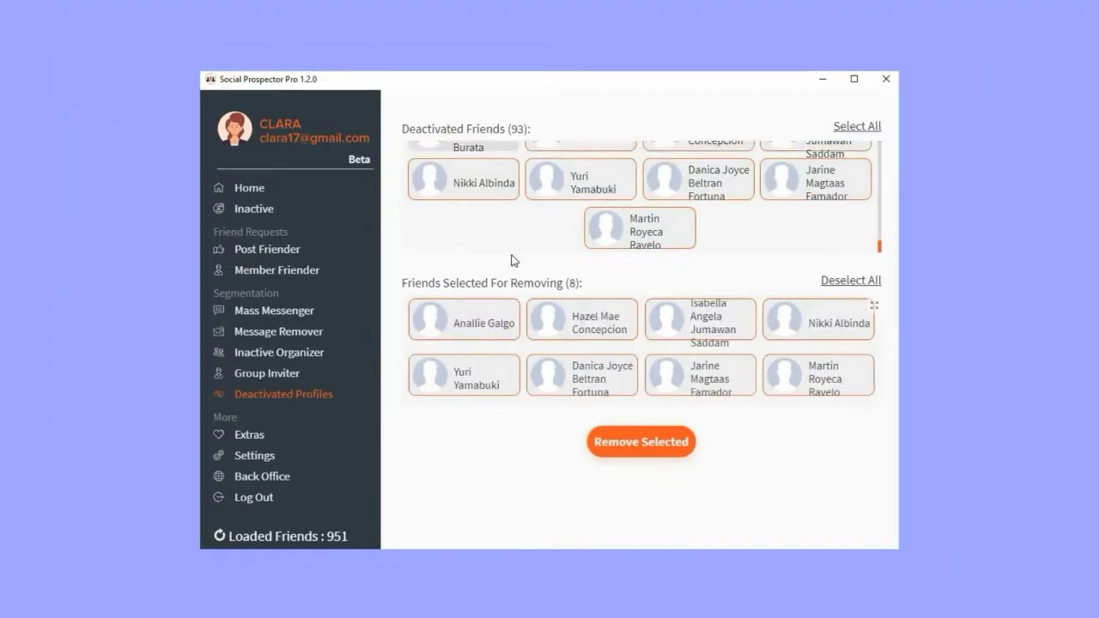
left_click(640, 442)
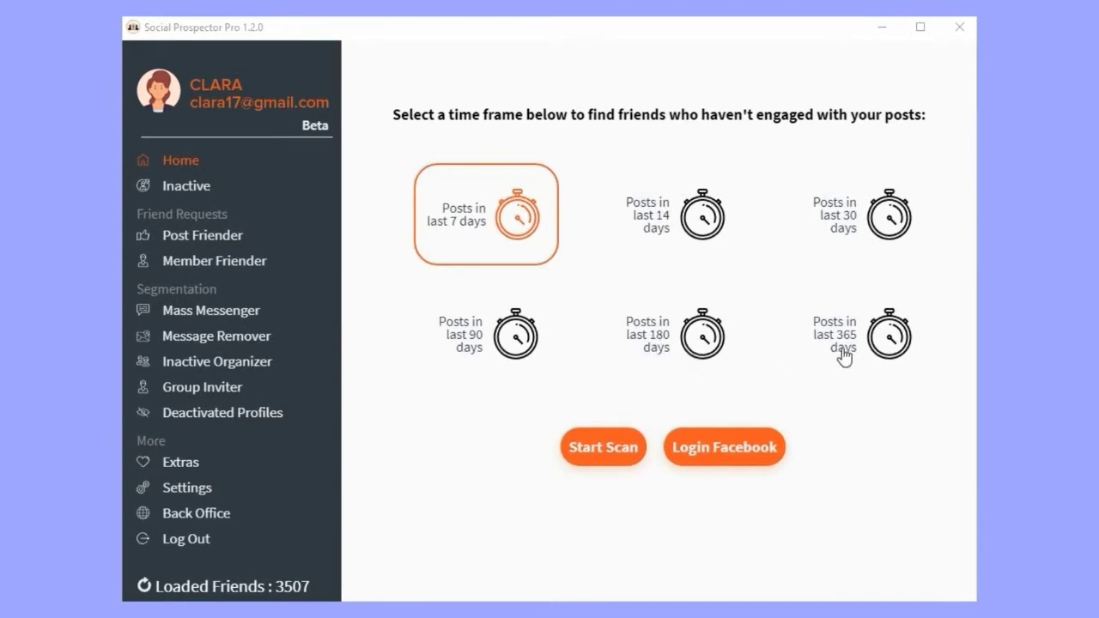
- Set the scan period to 365 days and run Start Scan to list inactive friends
left_click(859, 334)
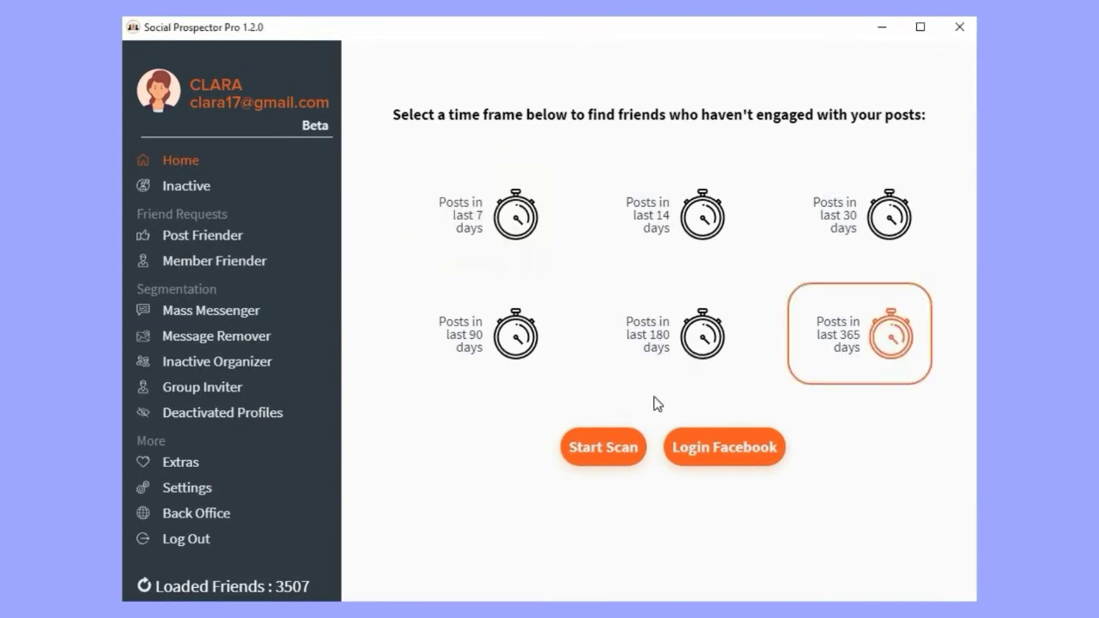
left_click(603, 446)
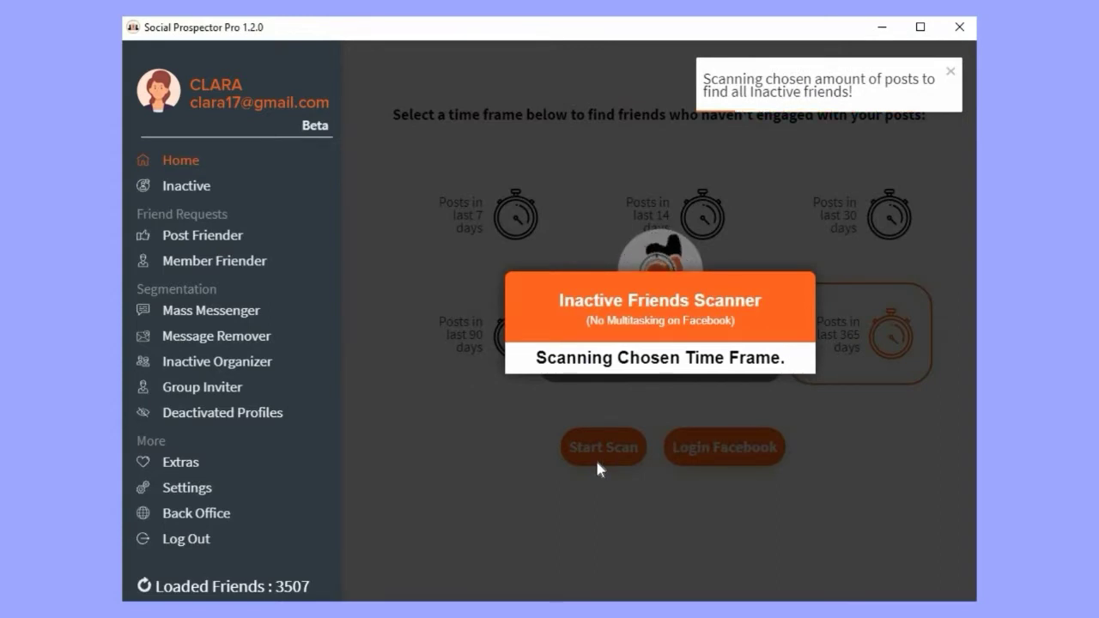
left_click(951, 72)
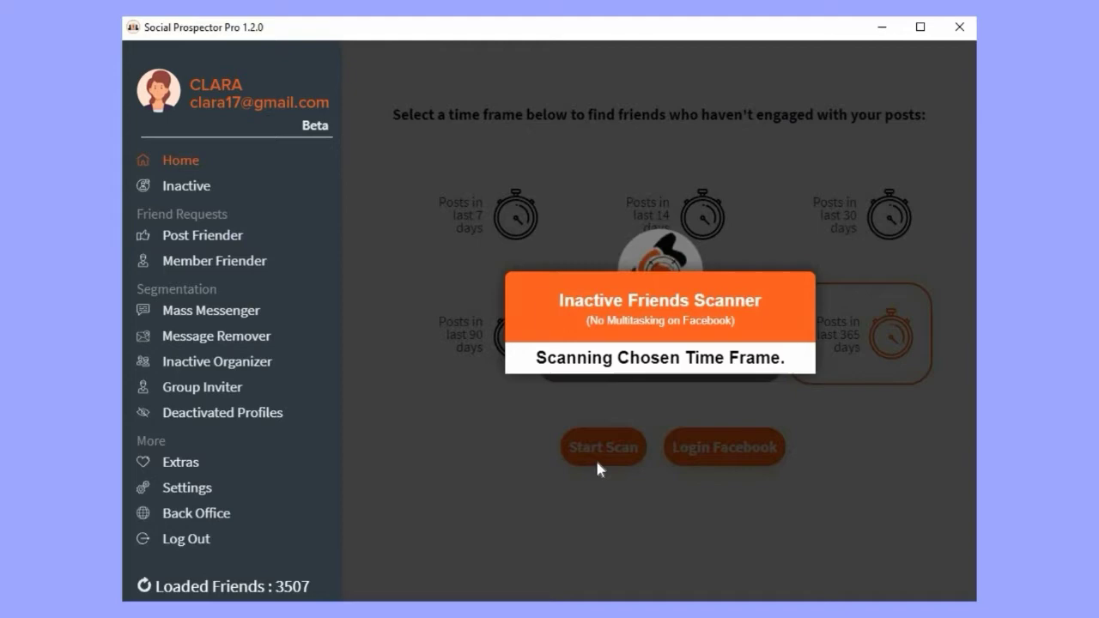
left_click(603, 446)
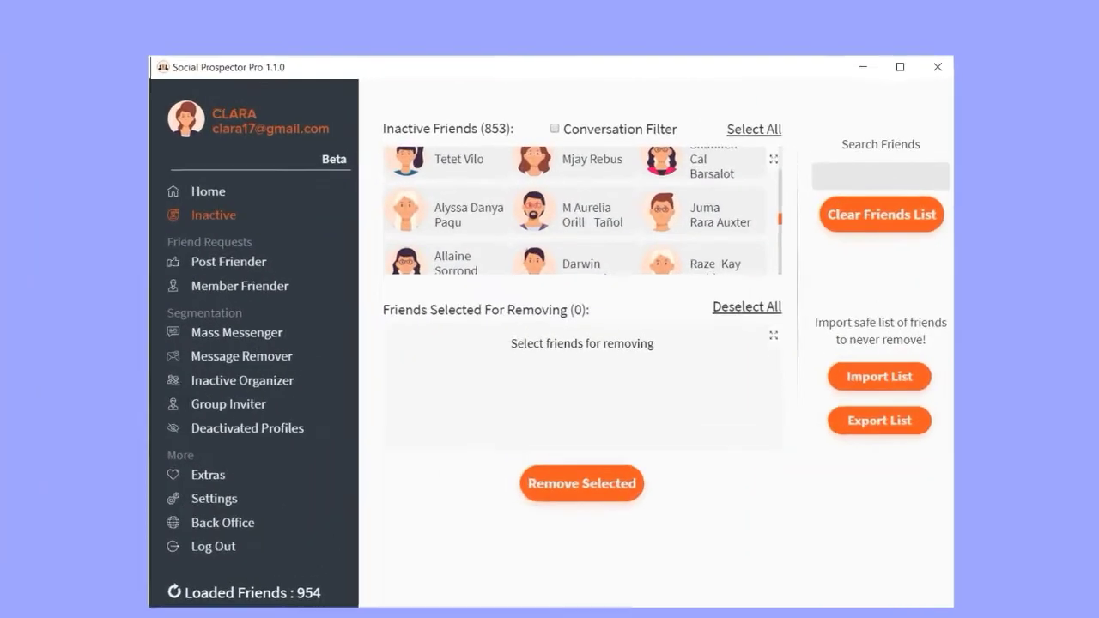
left_click(555, 128)
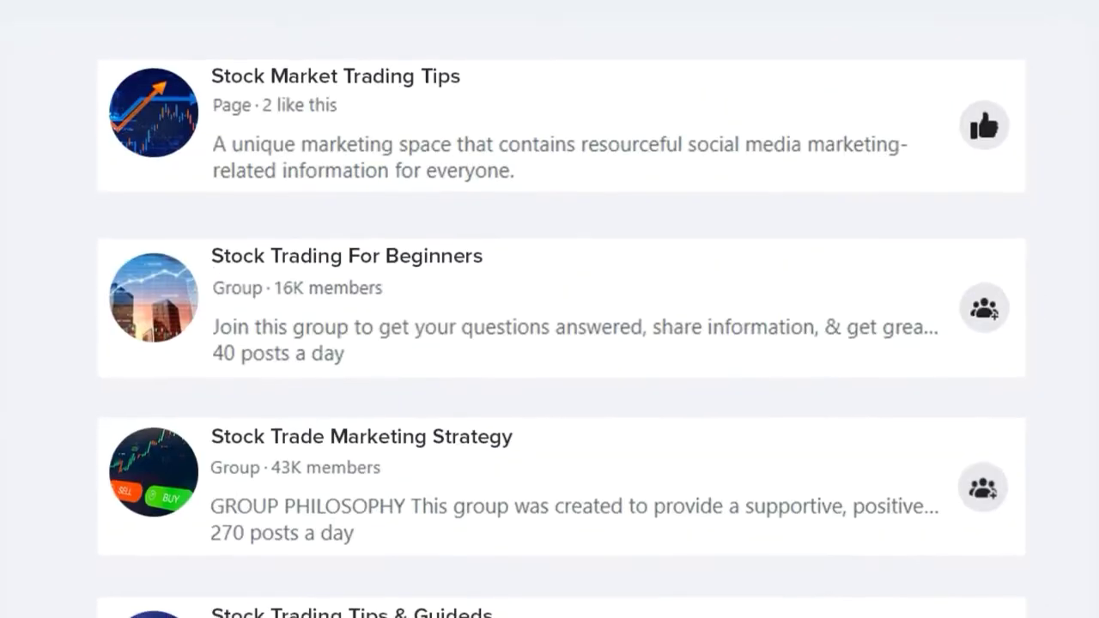
- Scroll through the stock trading pages and groups in the Facebook search results
scroll("down", 3)
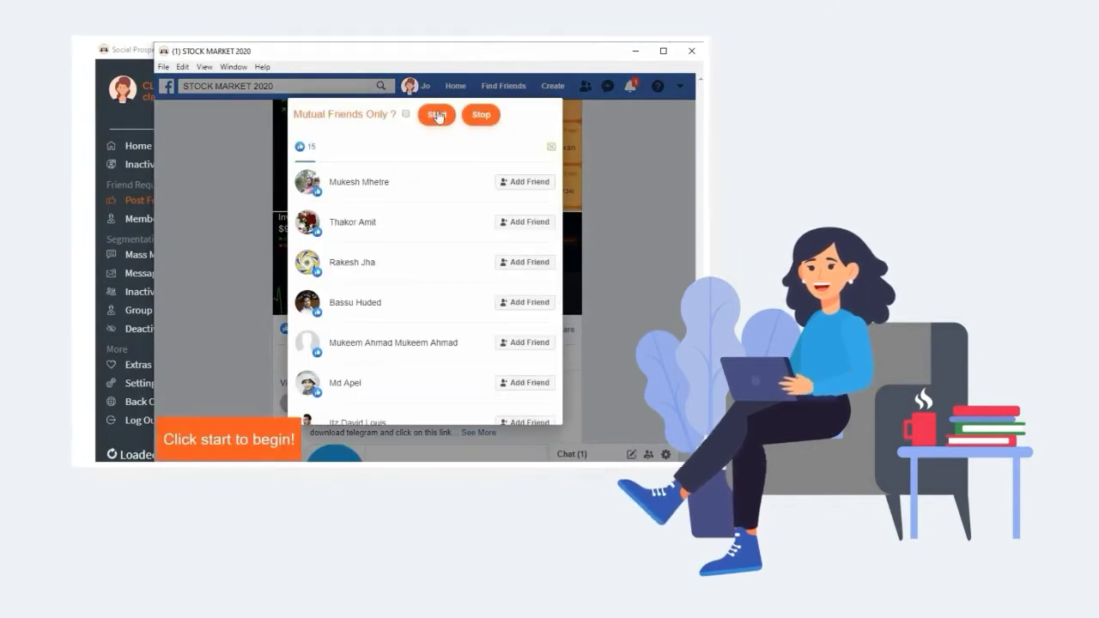
- Start Post Friender sending friend requests to the post's likers
left_click(436, 114)
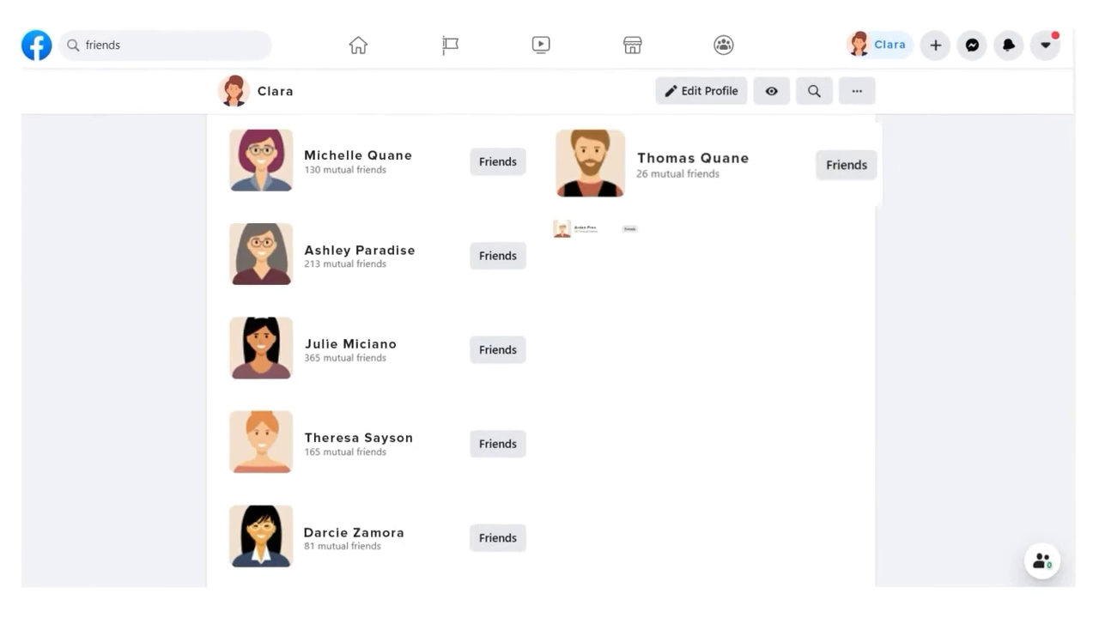
scroll("down", 3)
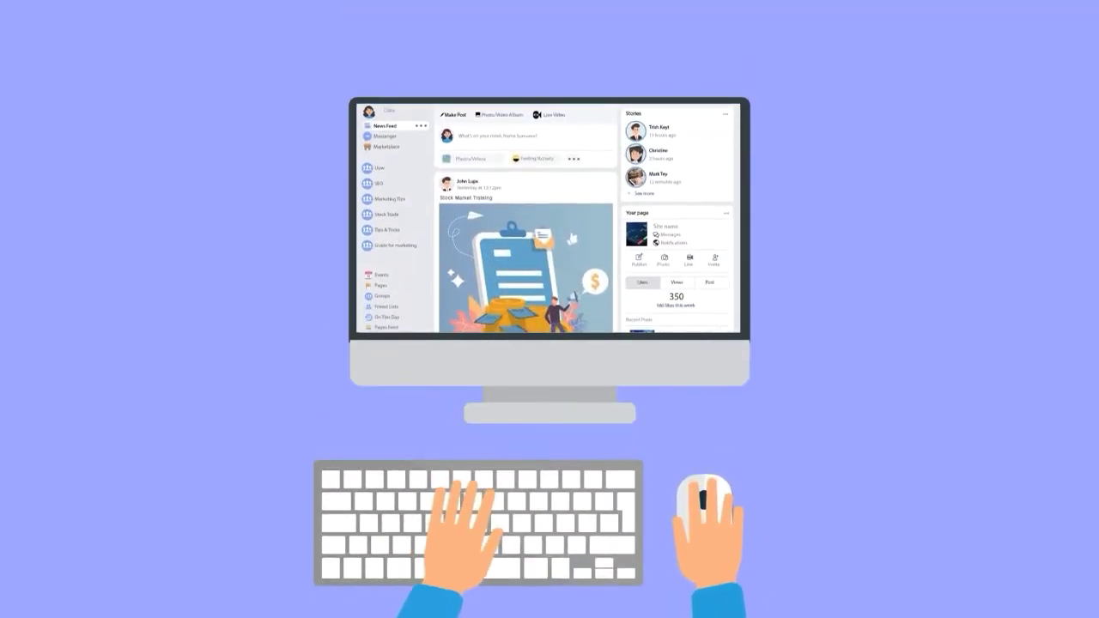
scroll("down", 3)
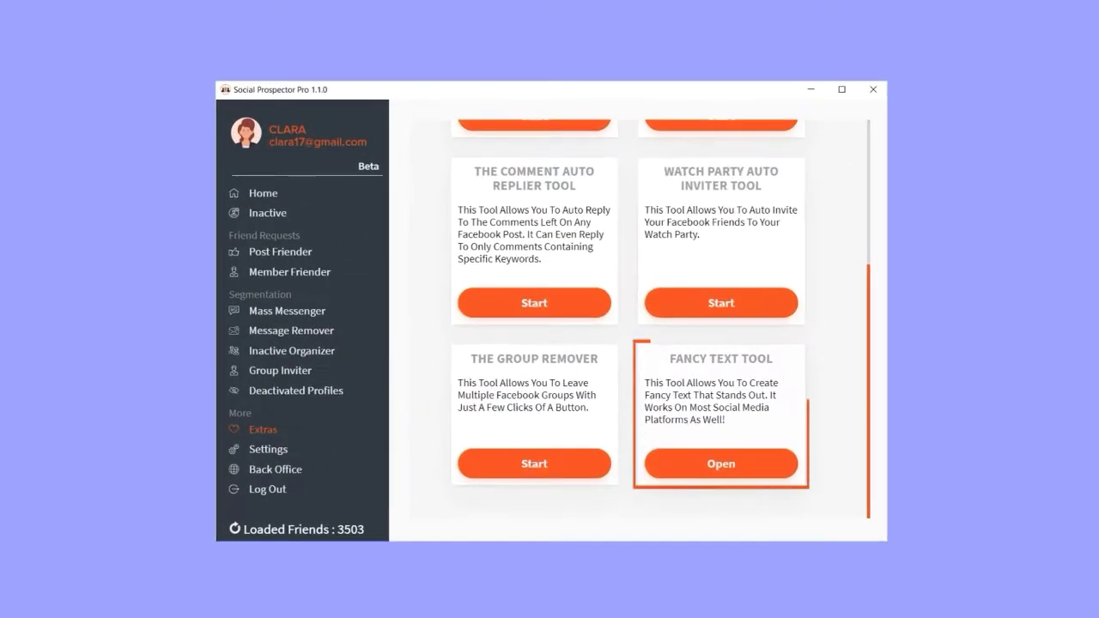
- Browse the Extras tool cards, including comment auto replier and watch party inviter
left_click(721, 464)
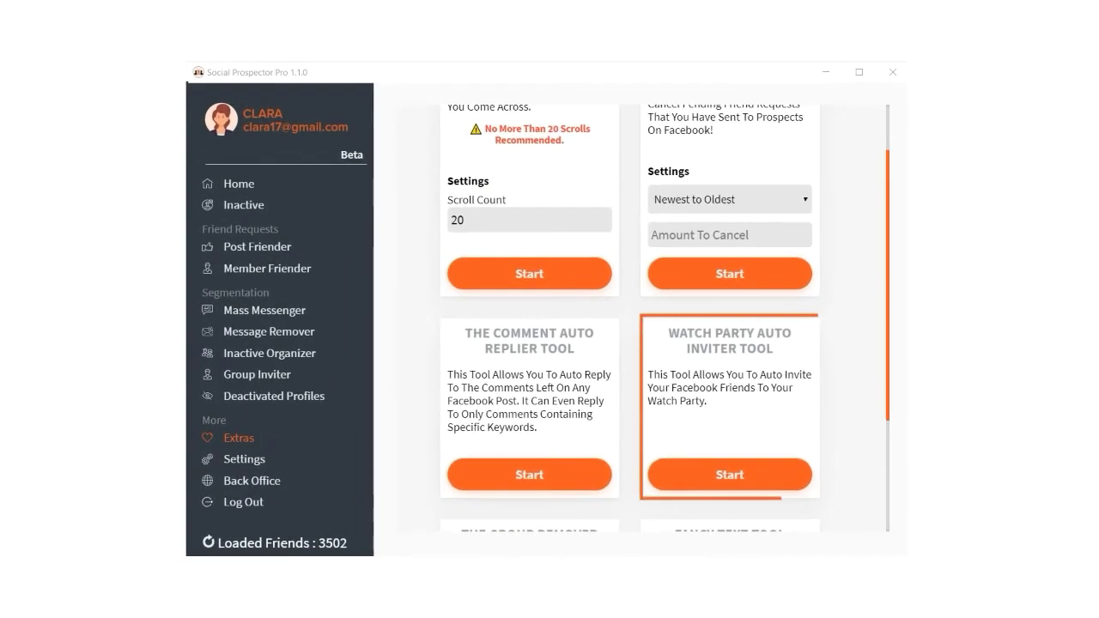
left_click(264, 310)
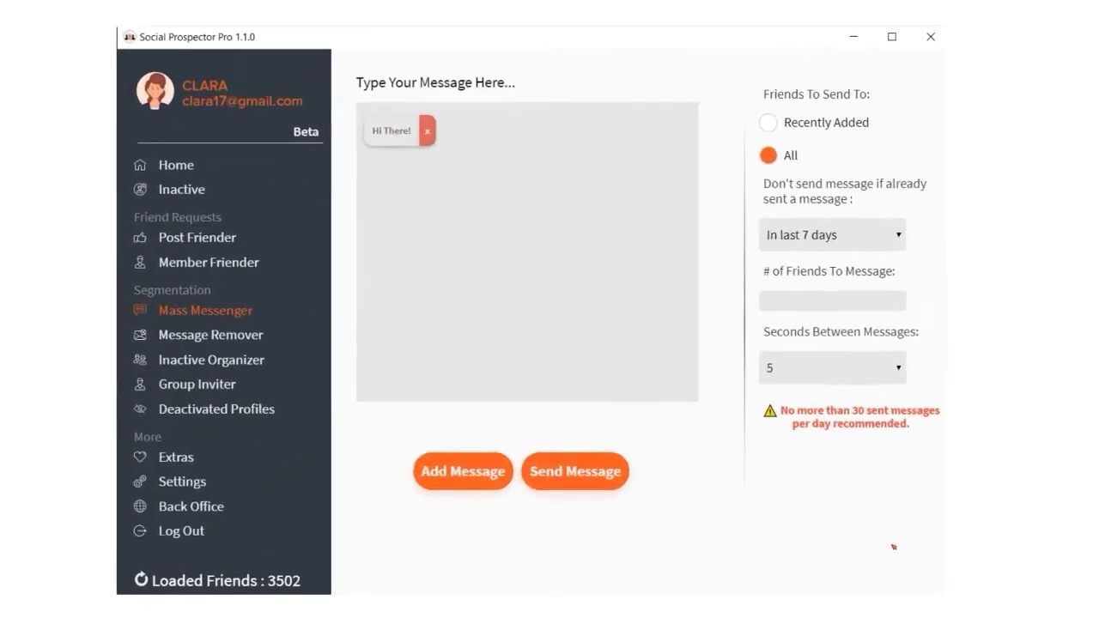
- Enter 100 as the number of friends to message
type("100")
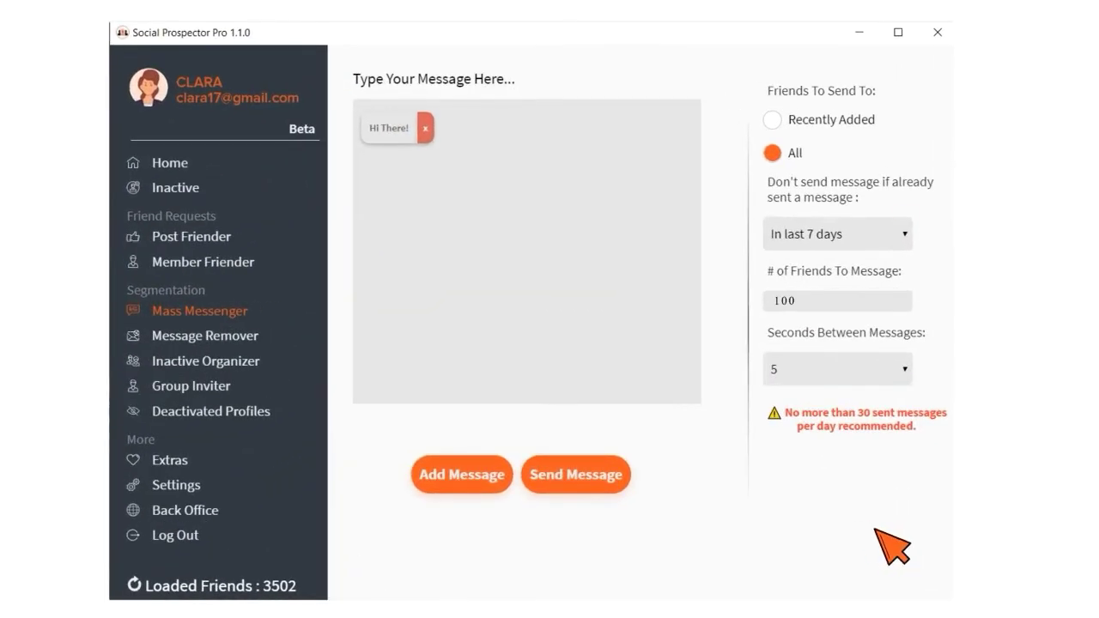
mouse_move(576, 474)
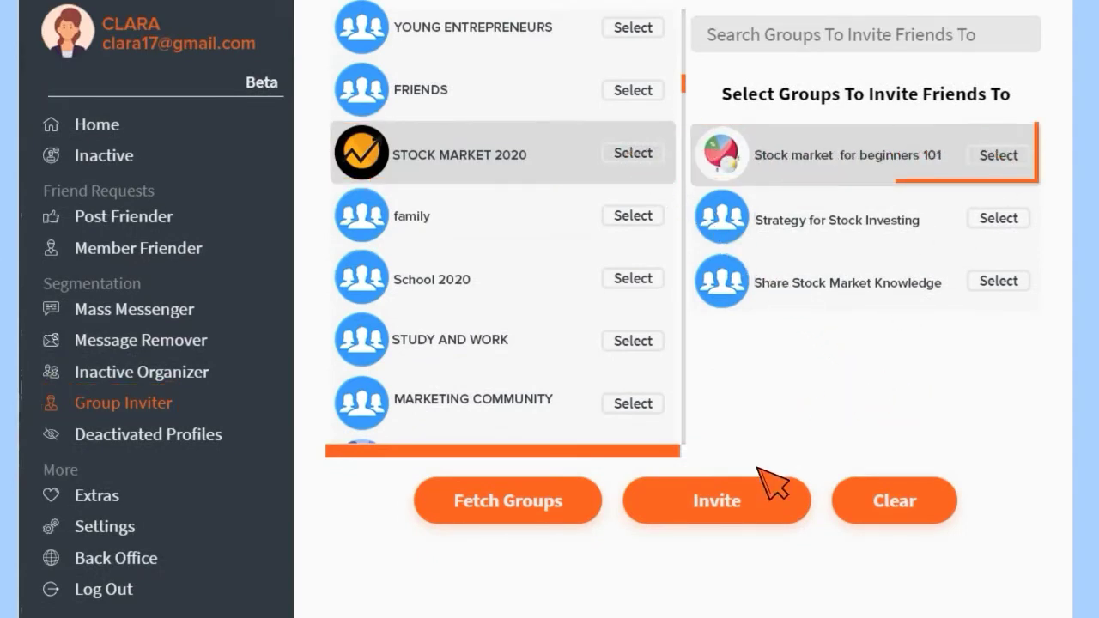
- Send invitations to the Stock market for beginners 101 group
left_click(717, 501)
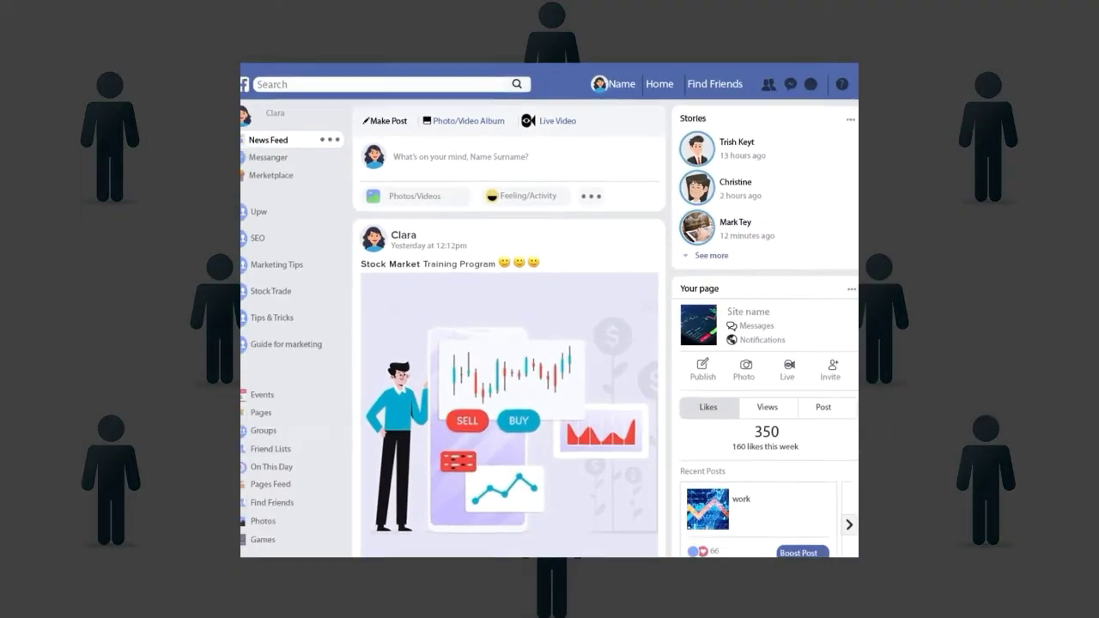
scroll("down", 3)
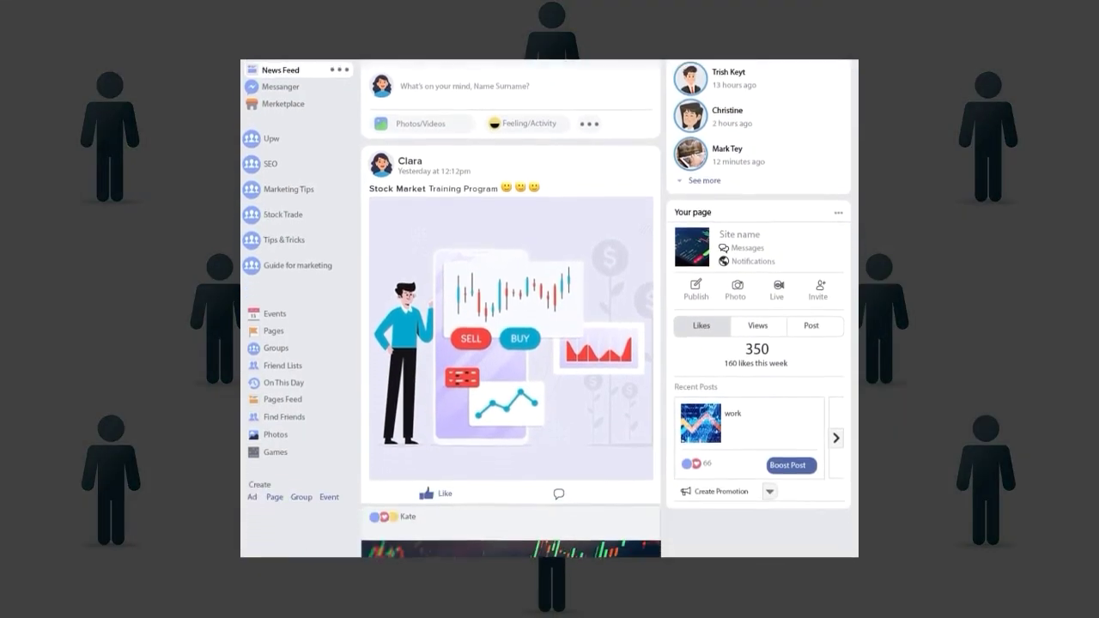